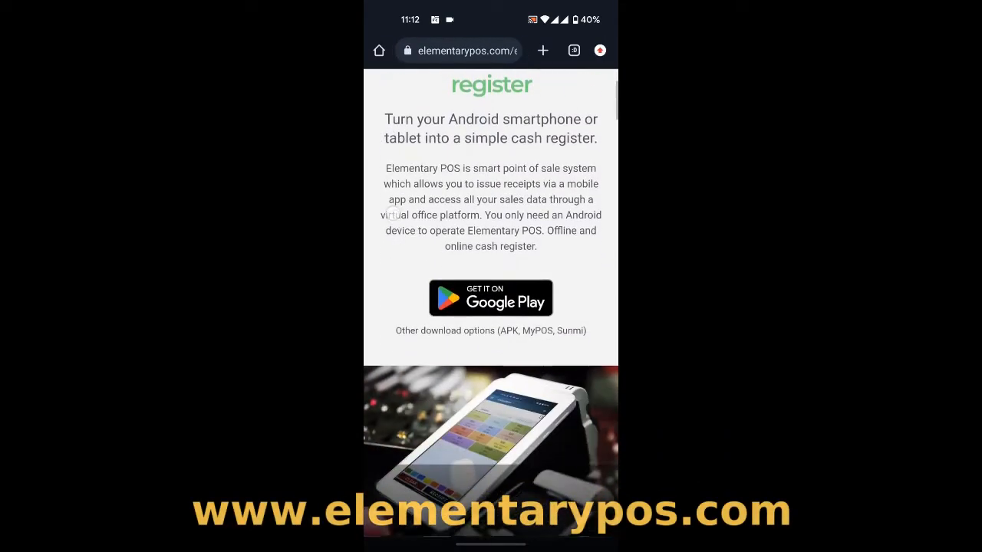
Step: Follow the 'Get it on Google Play' badge from elementarypos.com to the app's Play listing
scroll("up", 3)
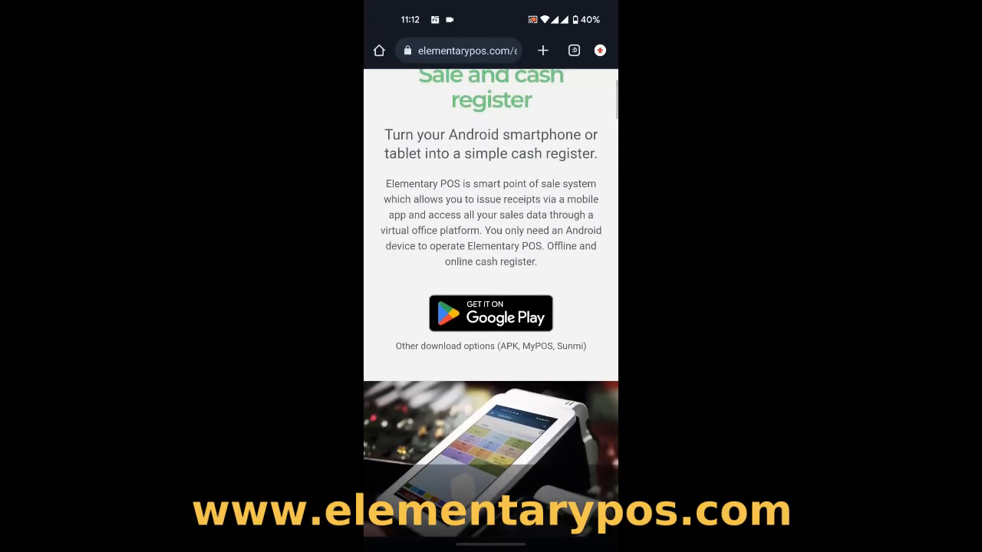
left_click(491, 313)
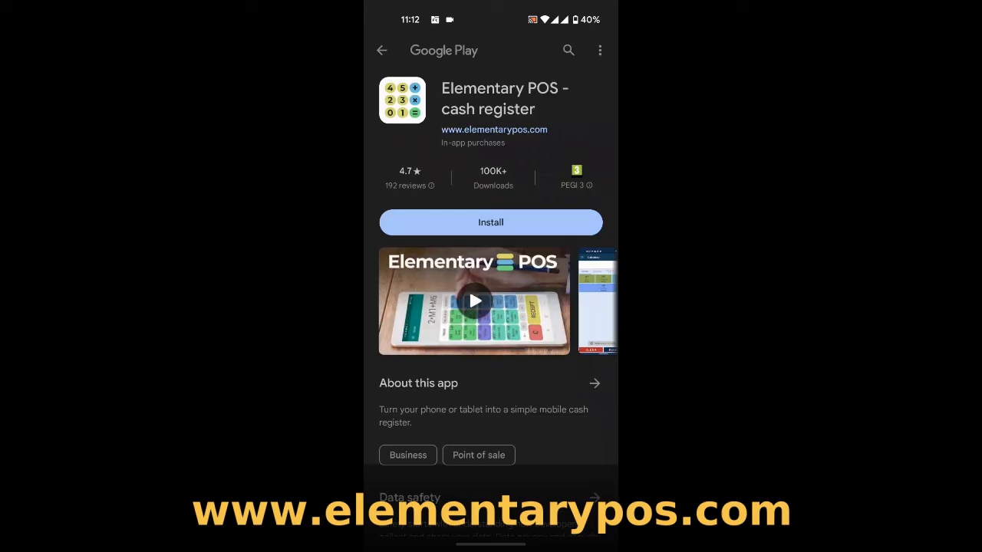
Step: Install Elementary POS from Google Play and launch it to the new-account screen
left_click(491, 222)
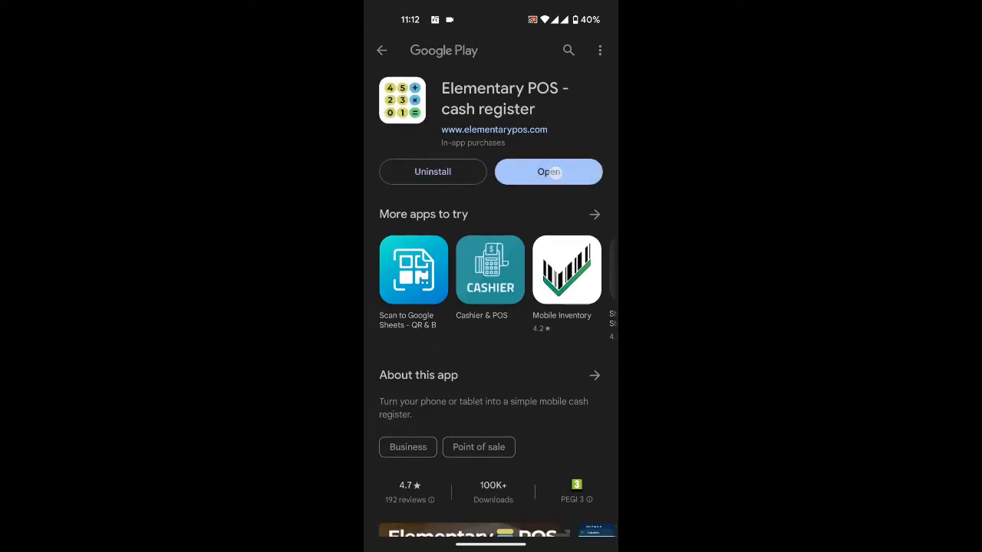
left_click(547, 172)
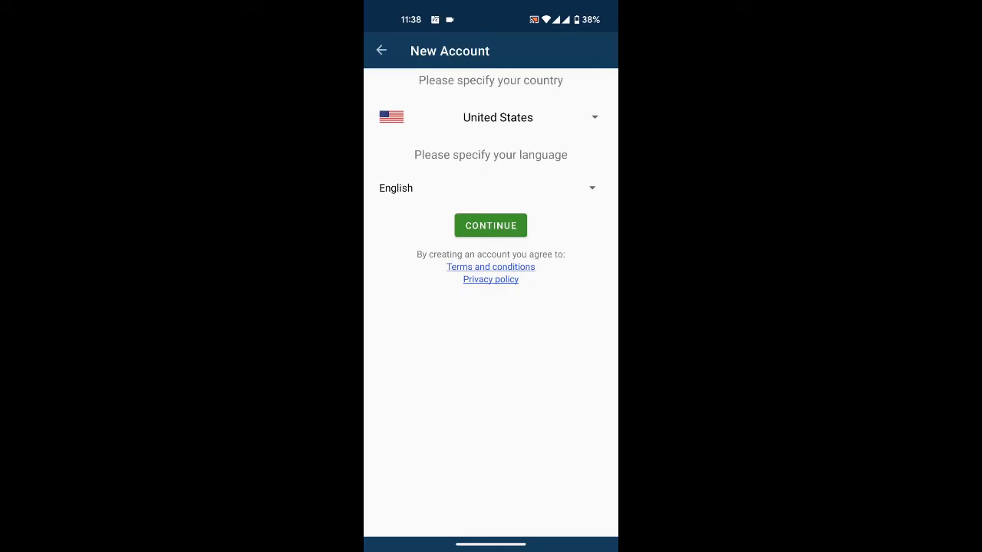
Step: Create the account with United States and English, dismiss the confirmation, and defer credentials
left_click(491, 224)
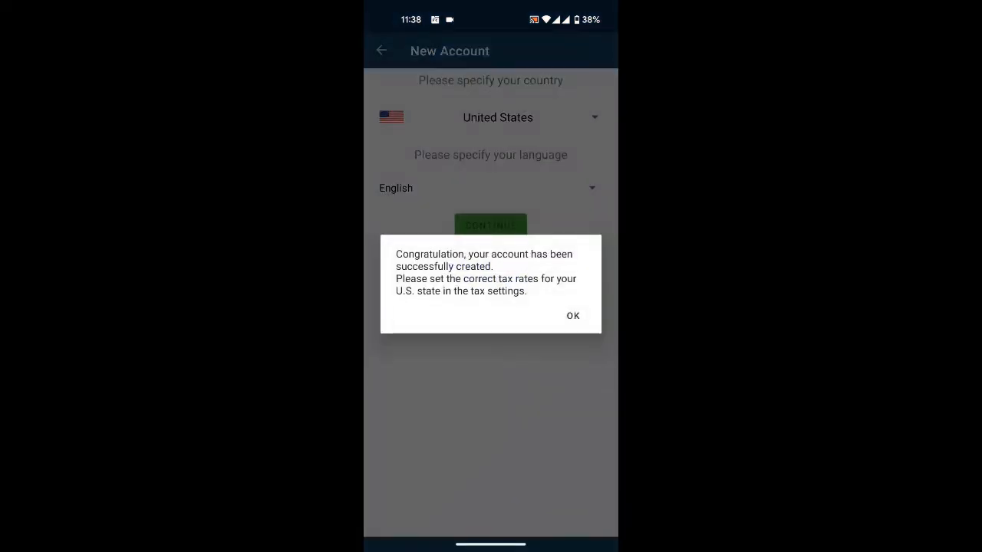
left_click(572, 316)
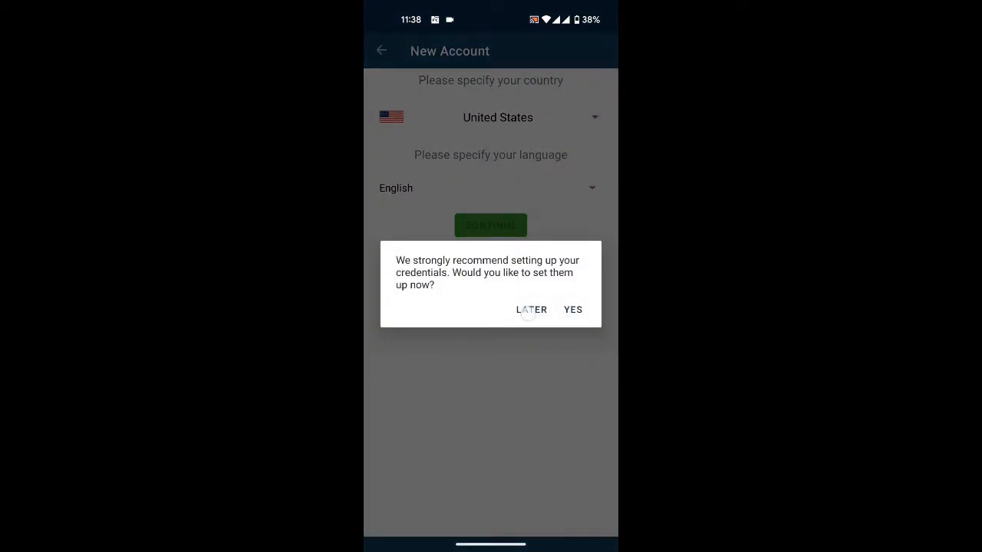
left_click(530, 310)
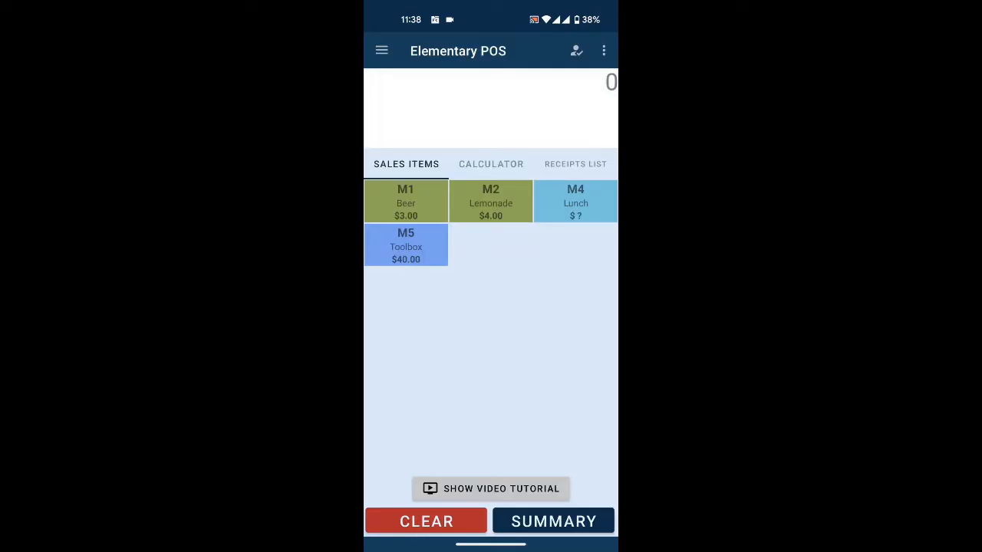
Step: Add three Beers and one Lemonade and bring up the $14.30 receipt summary
left_click(405, 202)
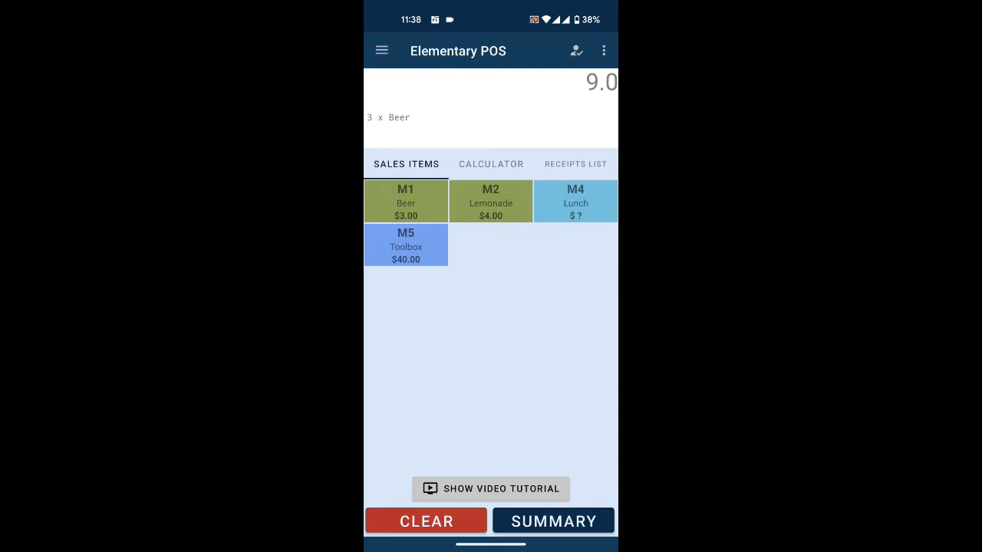
left_click(491, 202)
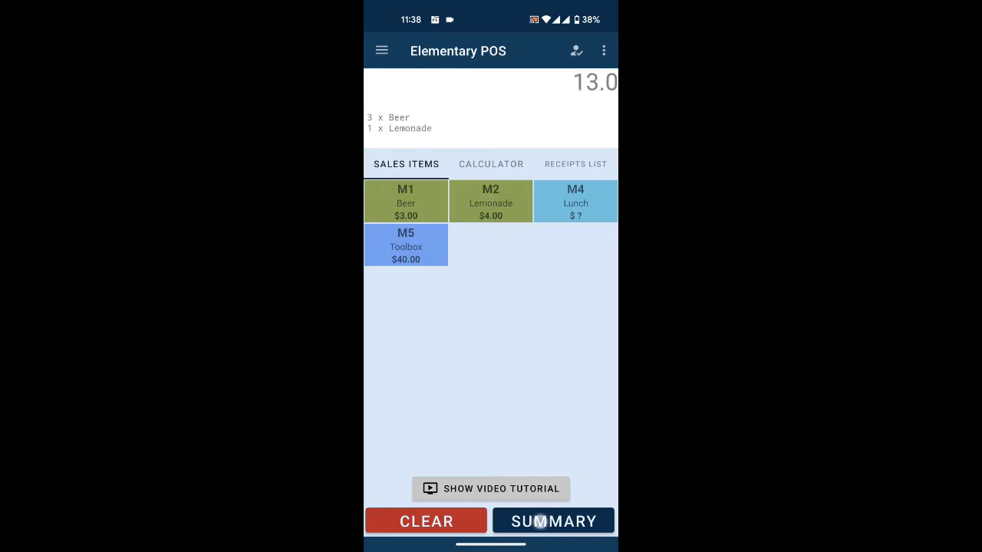
left_click(552, 522)
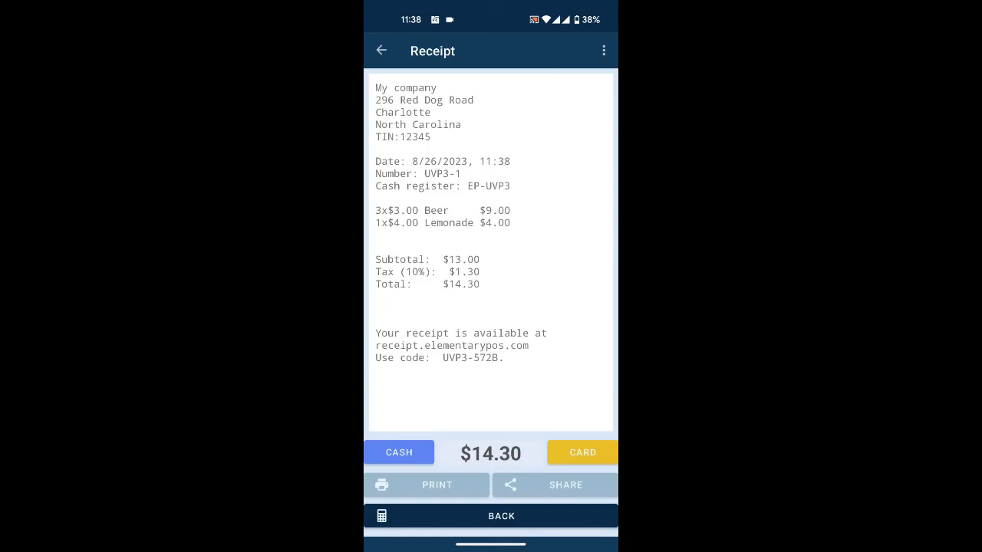
Step: Pay the receipt with $100 cash, returning $85.70 change, and go back to the register
left_click(582, 451)
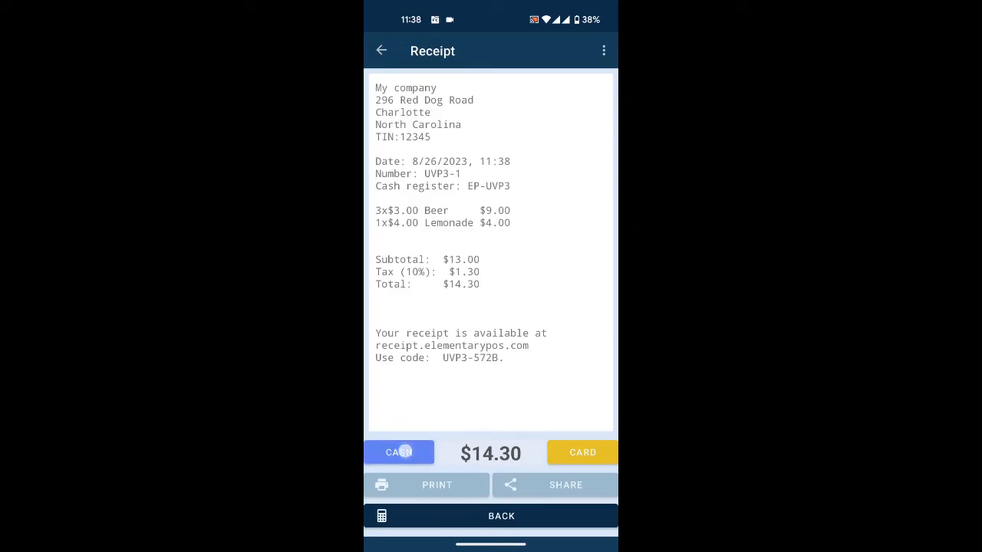
left_click(399, 452)
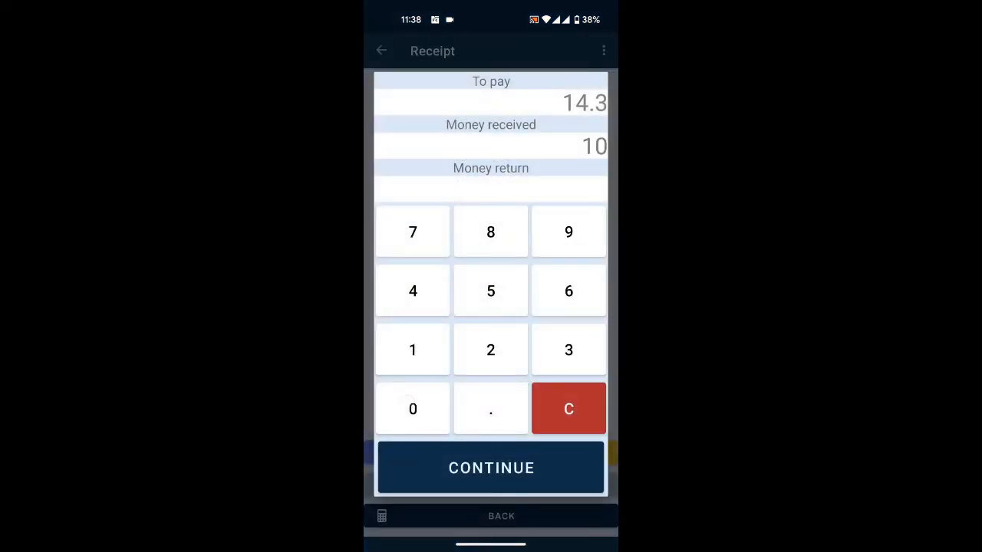
left_click(412, 408)
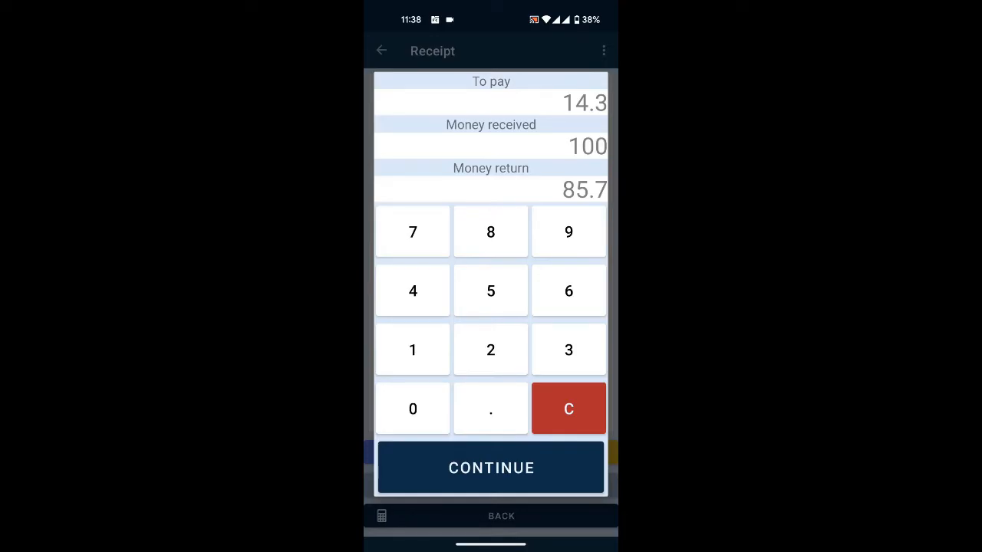
left_click(490, 467)
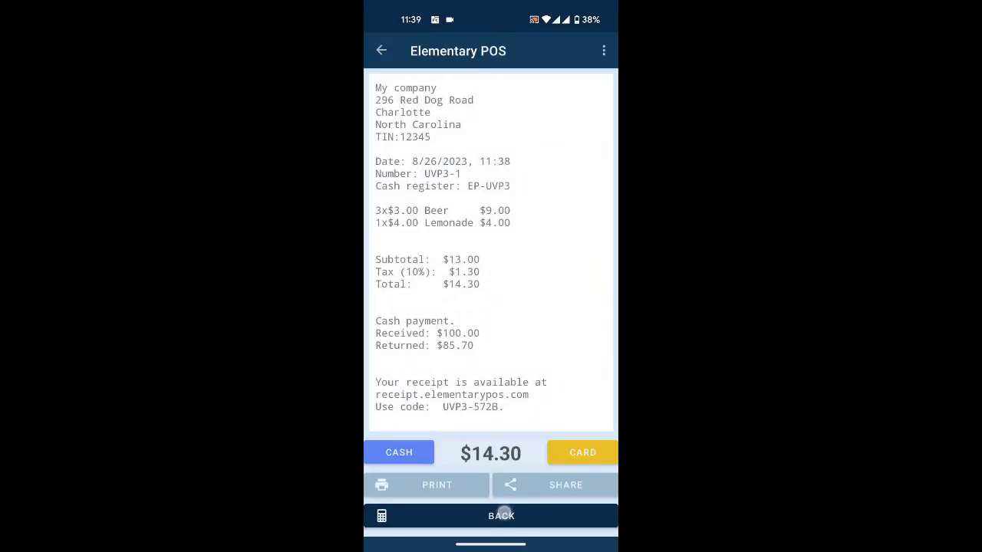
left_click(500, 515)
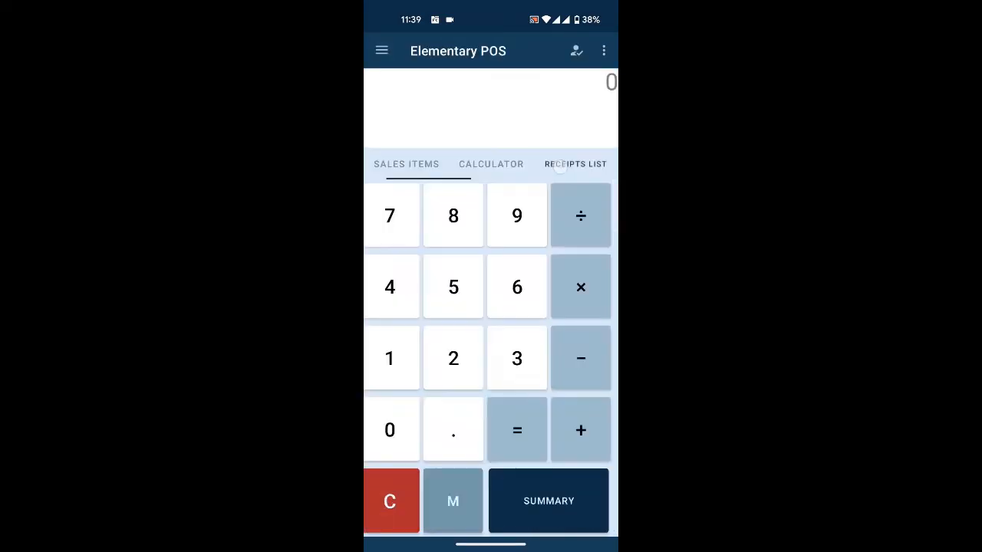
Step: Review the $14.30 cash sale in the receipts list, then return to the sales items
left_click(575, 163)
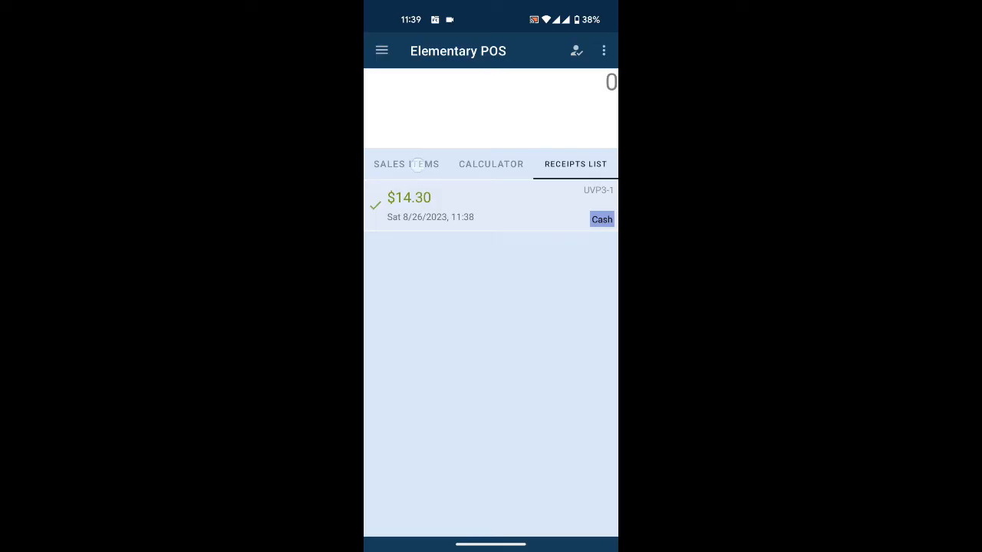
left_click(405, 163)
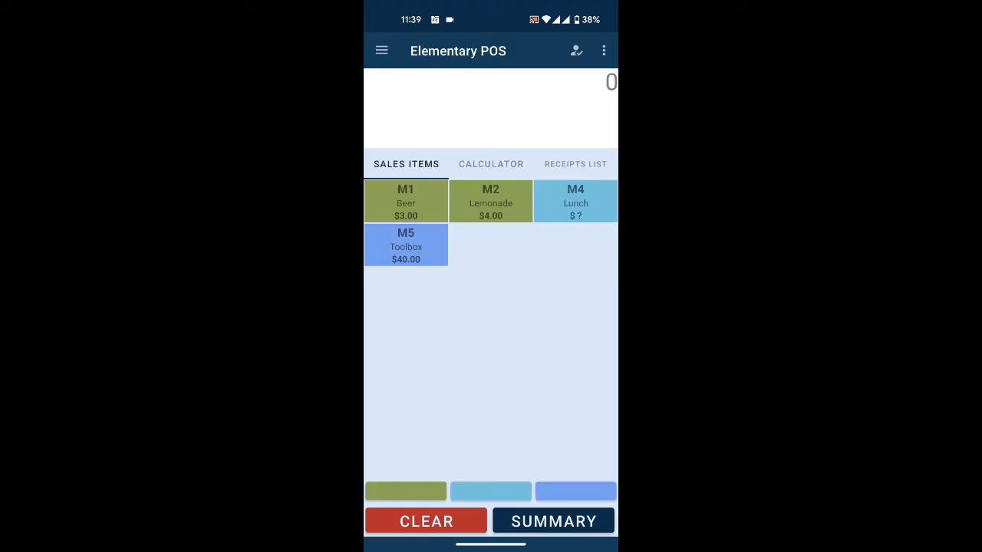
Step: Add five Beers and a $10 Lunch to a new sale and open its $25.00 summary
left_click(405, 203)
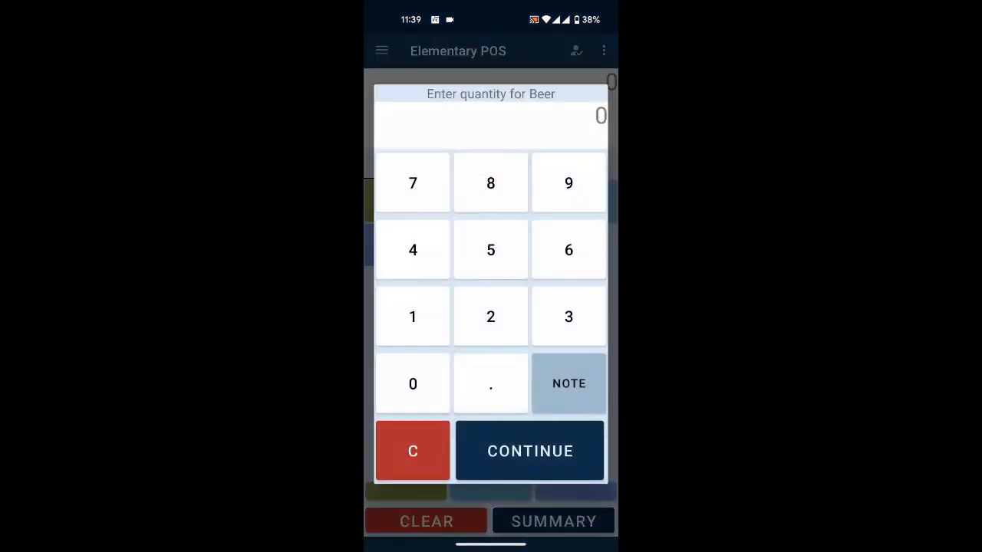
left_click(491, 248)
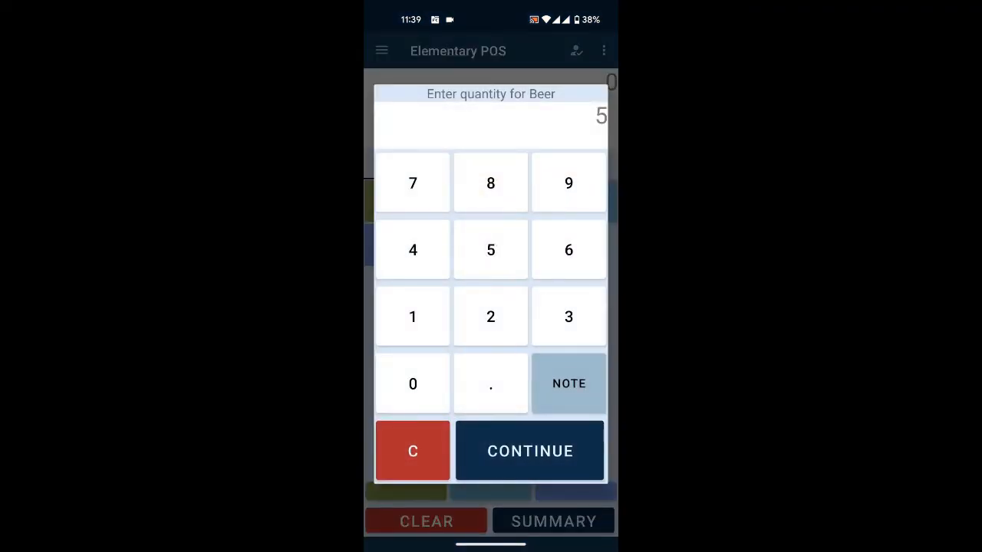
left_click(531, 451)
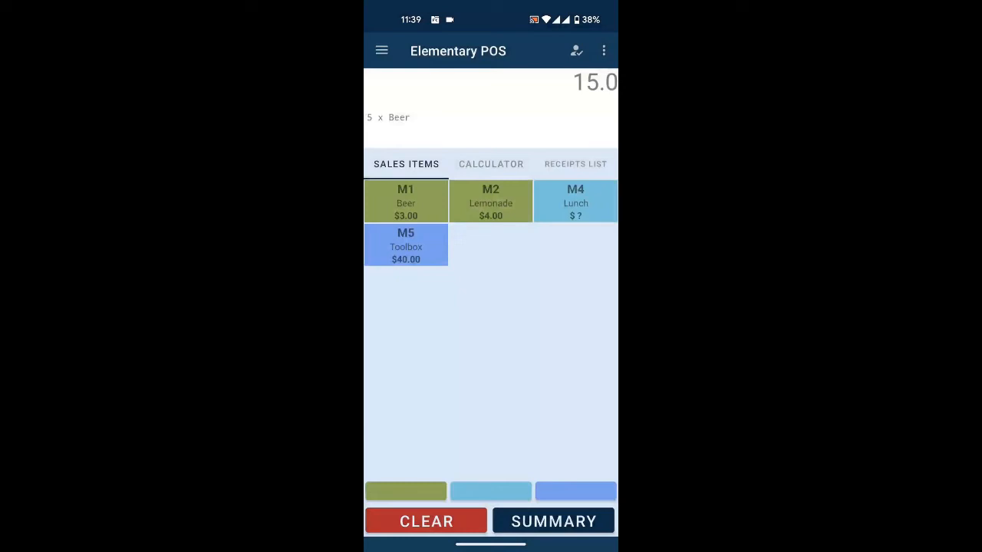
left_click(575, 203)
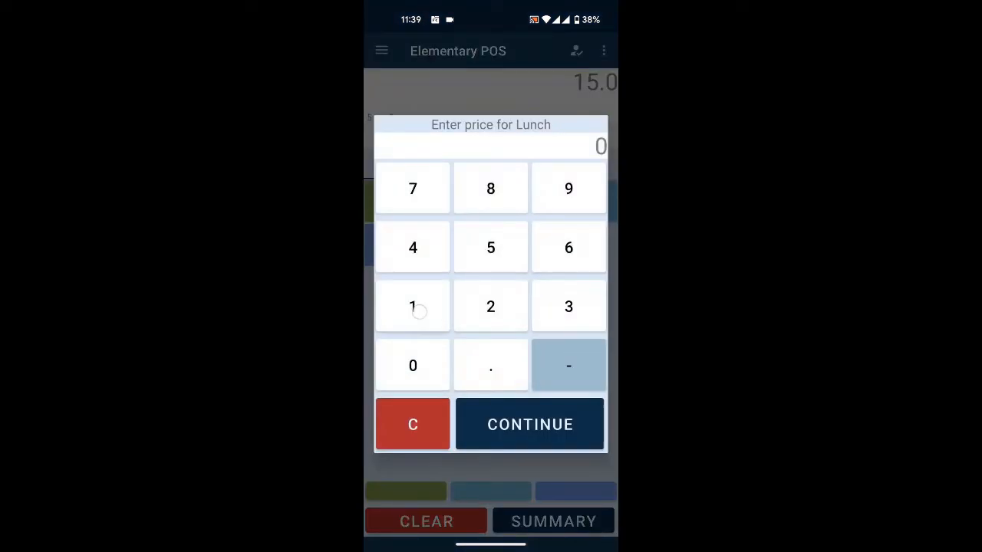
left_click(529, 423)
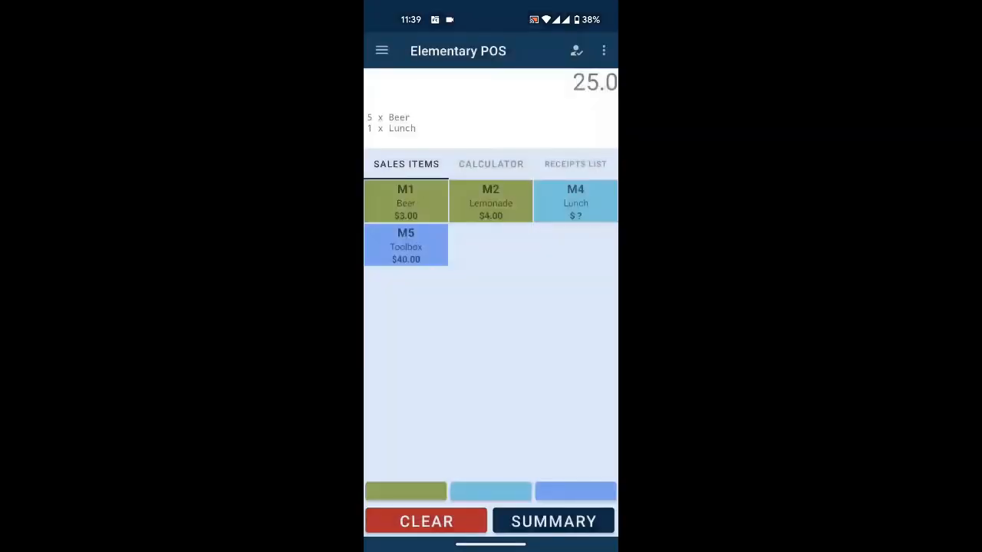
left_click(552, 521)
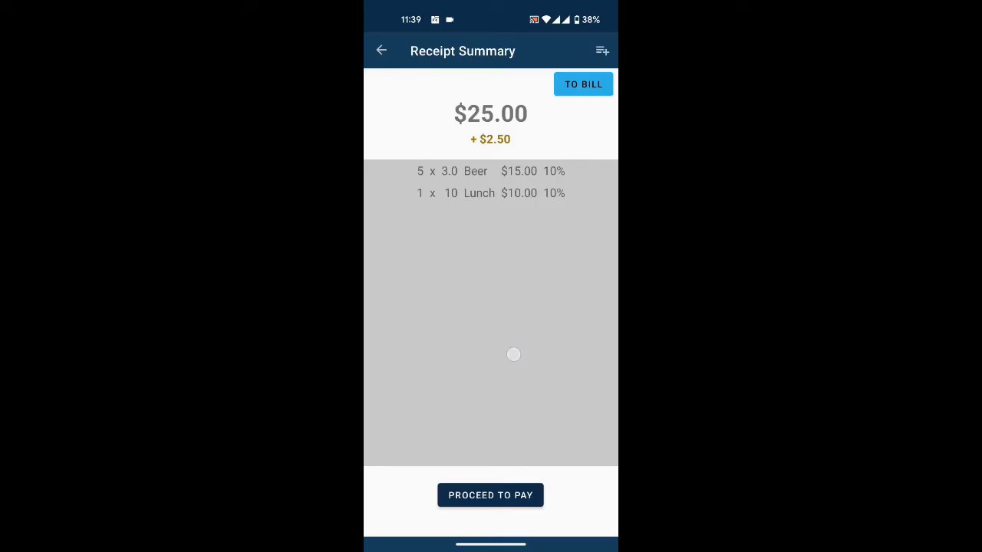
Step: Adjust the receipt quantities to five Beers and three Lunches
left_click(561, 175)
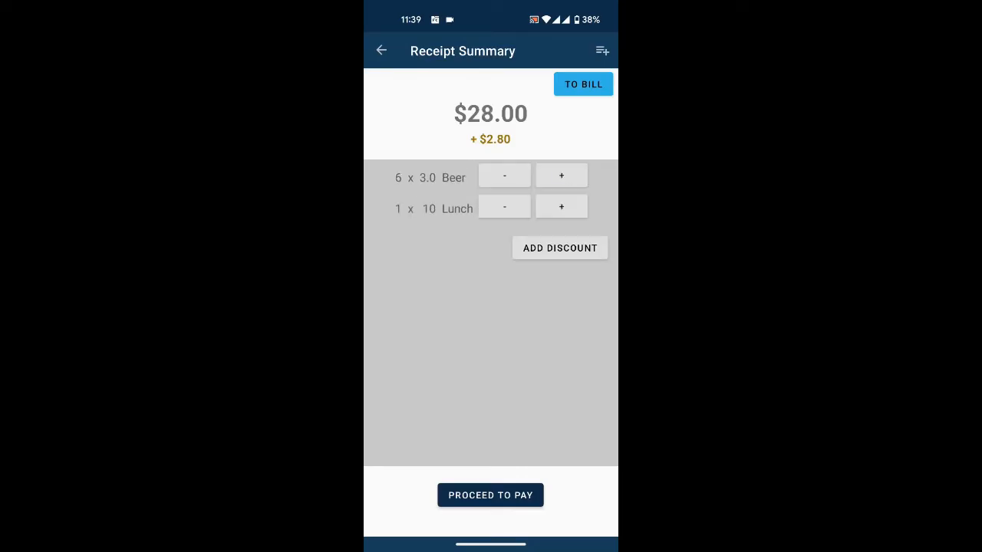
left_click(561, 205)
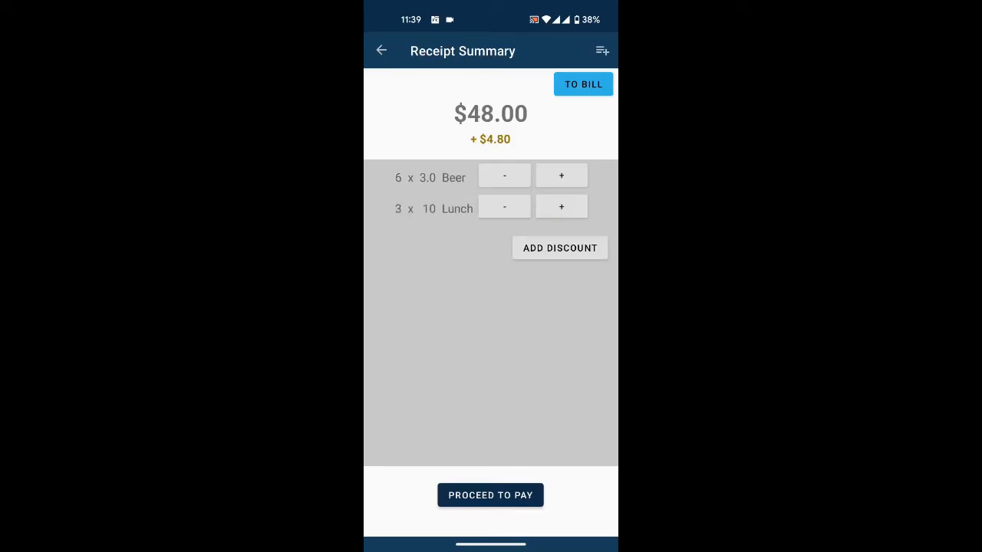
left_click(503, 175)
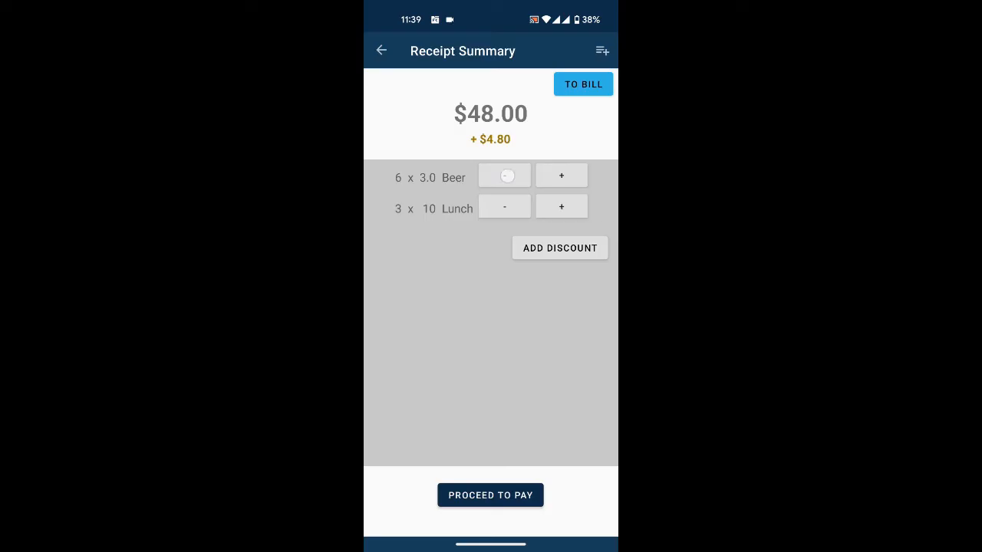
Step: Apply a 10% discount to the Lunch item, bringing the receipt to $42.00 plus $4.20 tax
left_click(503, 175)
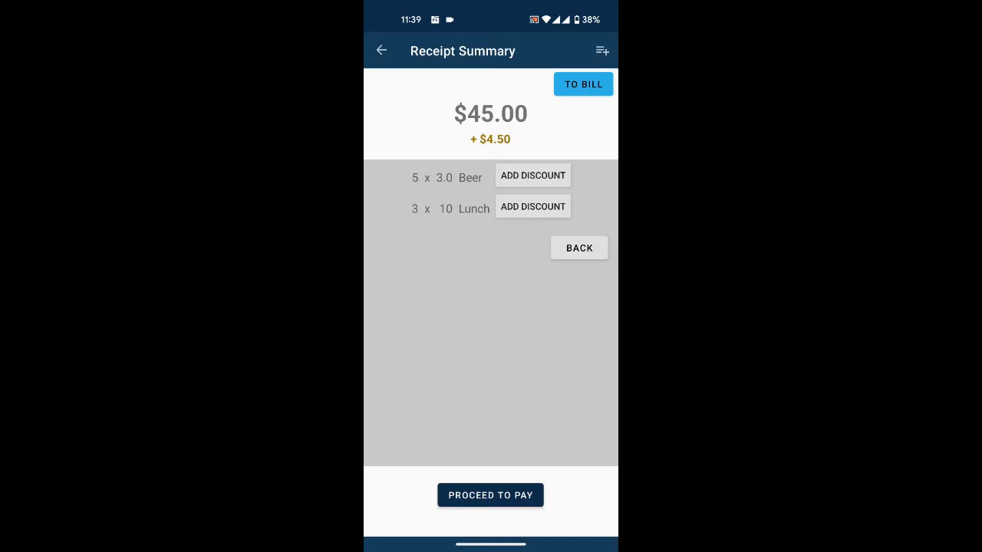
left_click(533, 175)
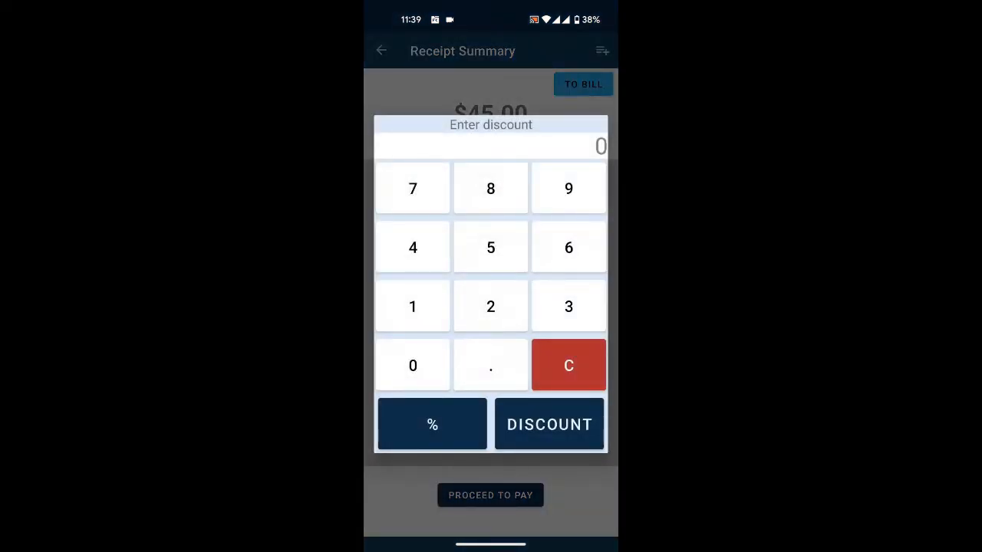
left_click(411, 307)
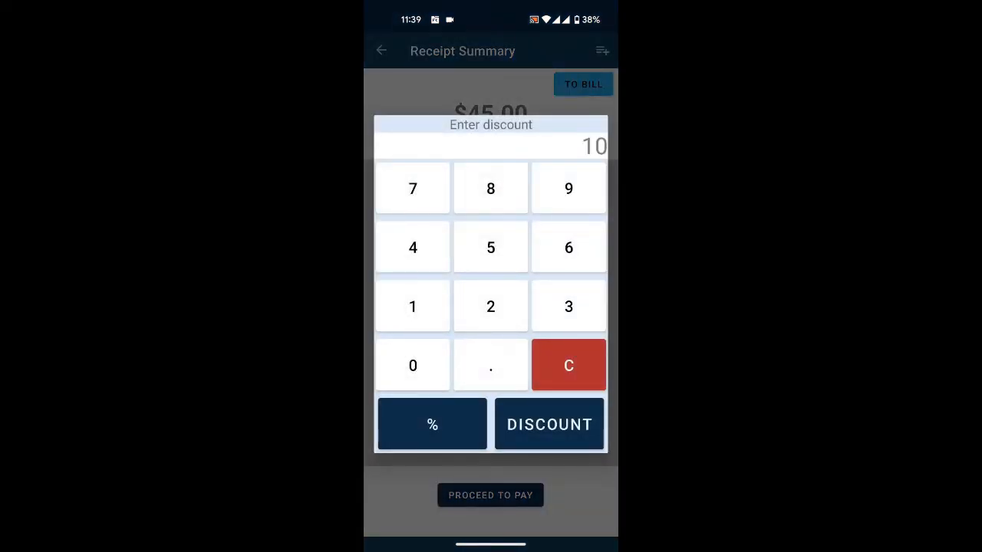
left_click(549, 423)
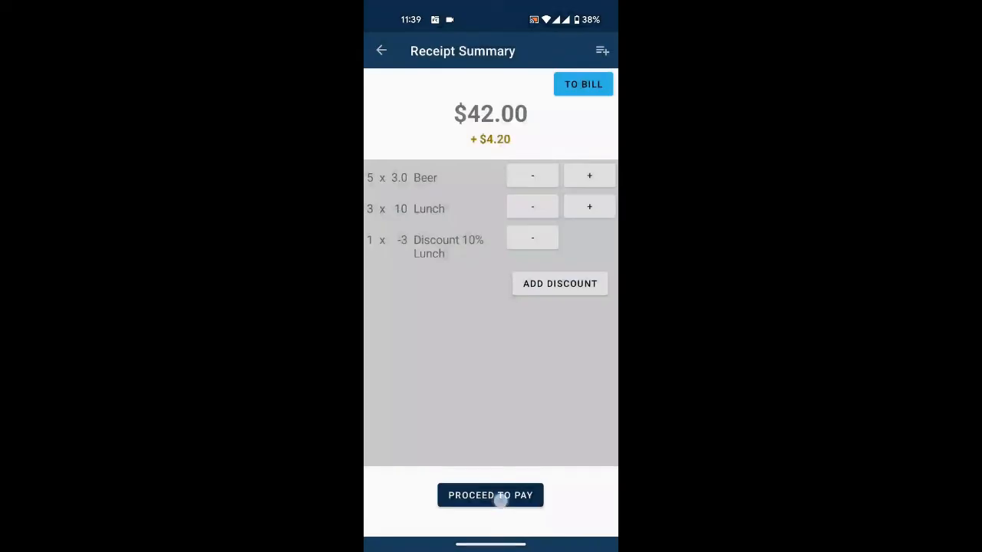
Step: Complete payment of the $46.20 receipt and return to an empty register
left_click(490, 494)
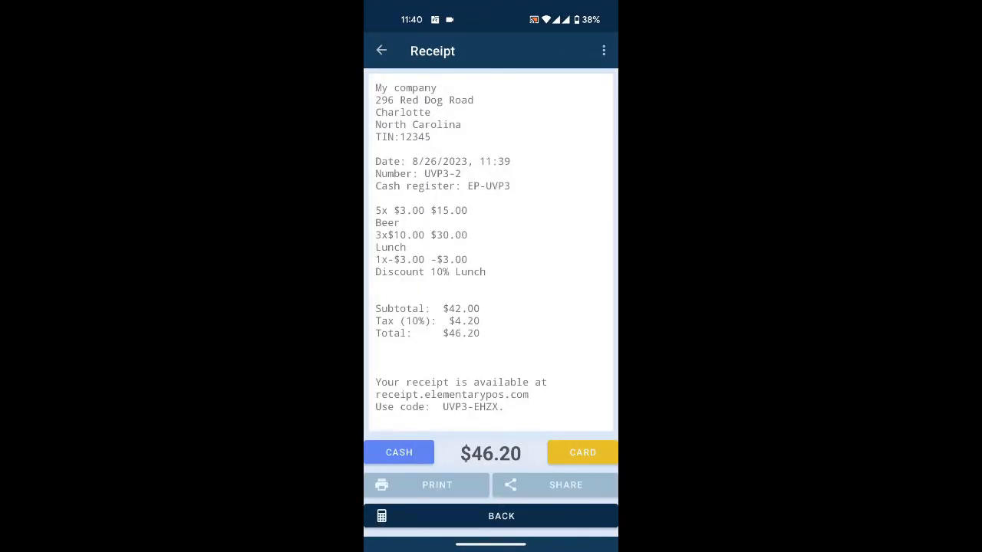
left_click(604, 51)
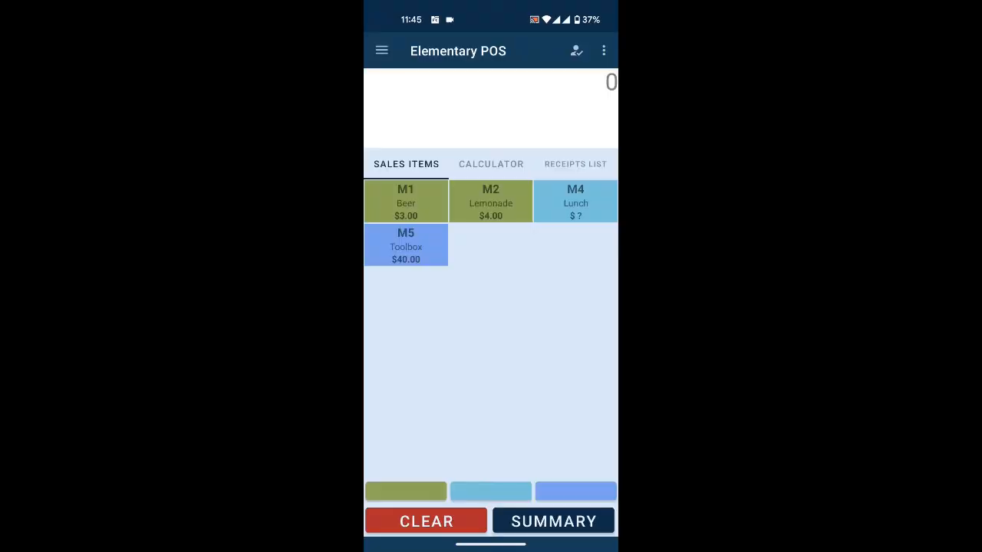
Step: In Settings > Printer settings, switch receipt printing to a Bluetooth POS printer
left_click(380, 50)
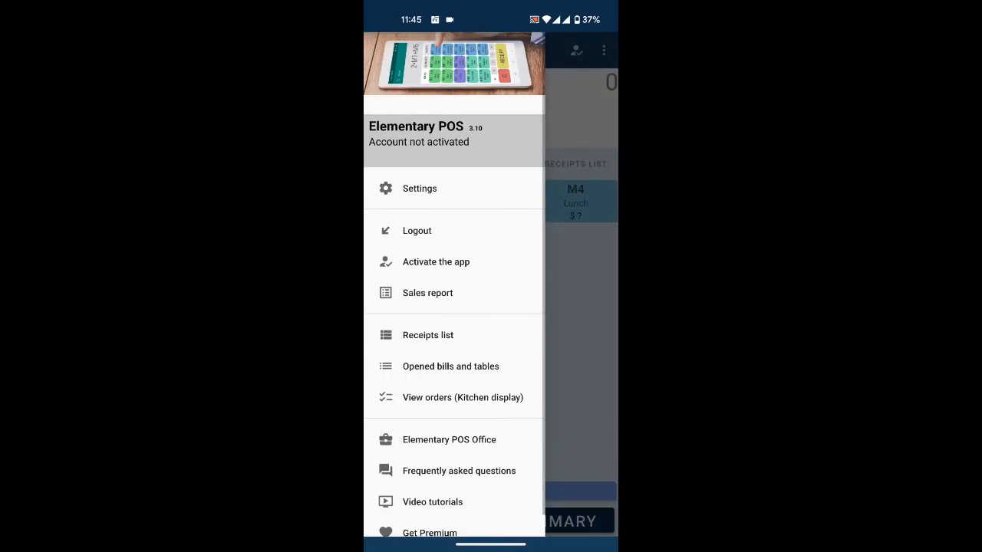
left_click(421, 188)
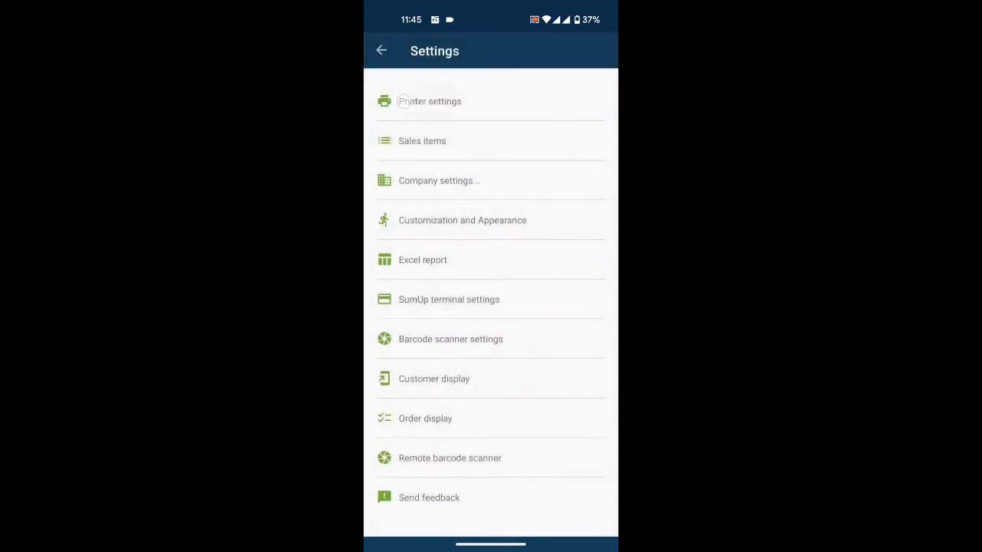
left_click(429, 101)
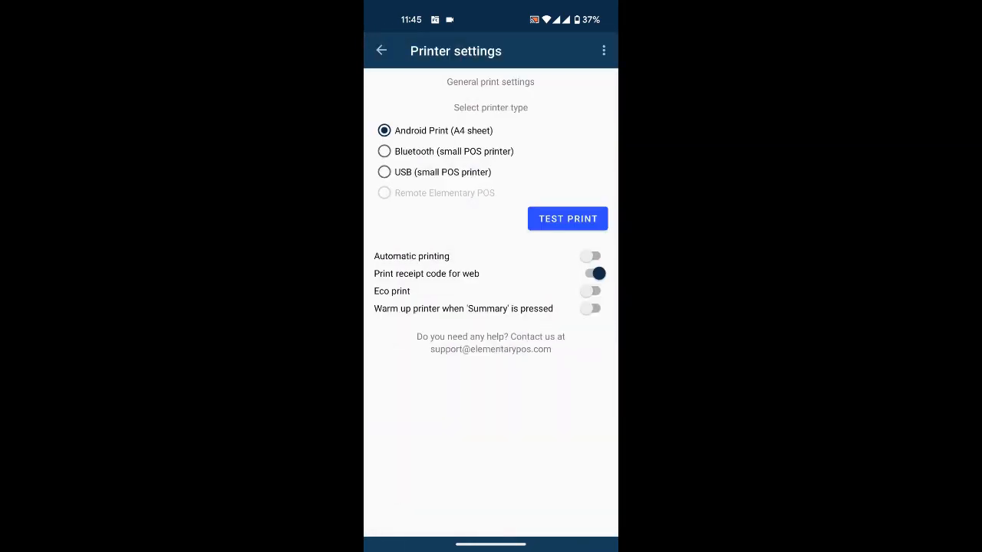
left_click(383, 152)
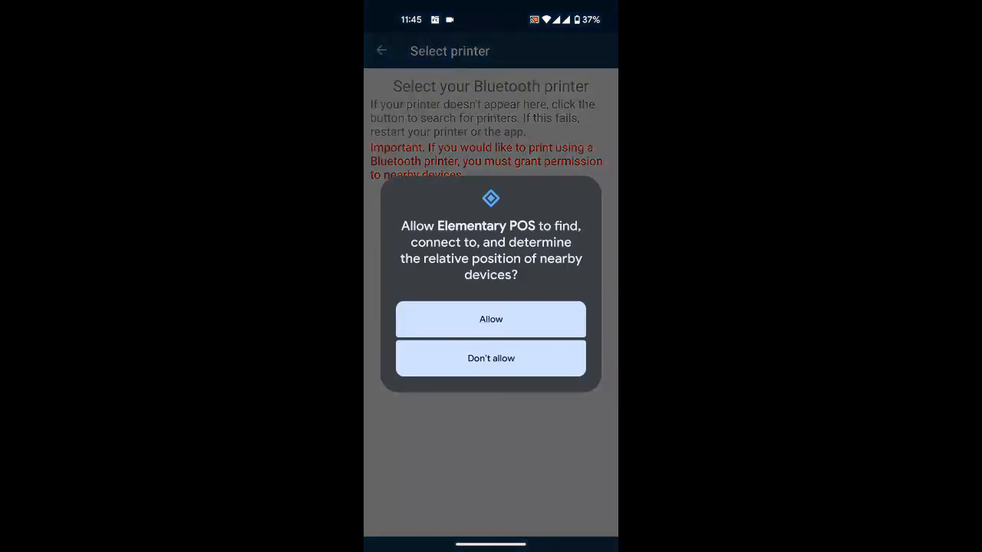
Step: Grant nearby-devices access, select the PTP-II printer, and leave settings
left_click(491, 319)
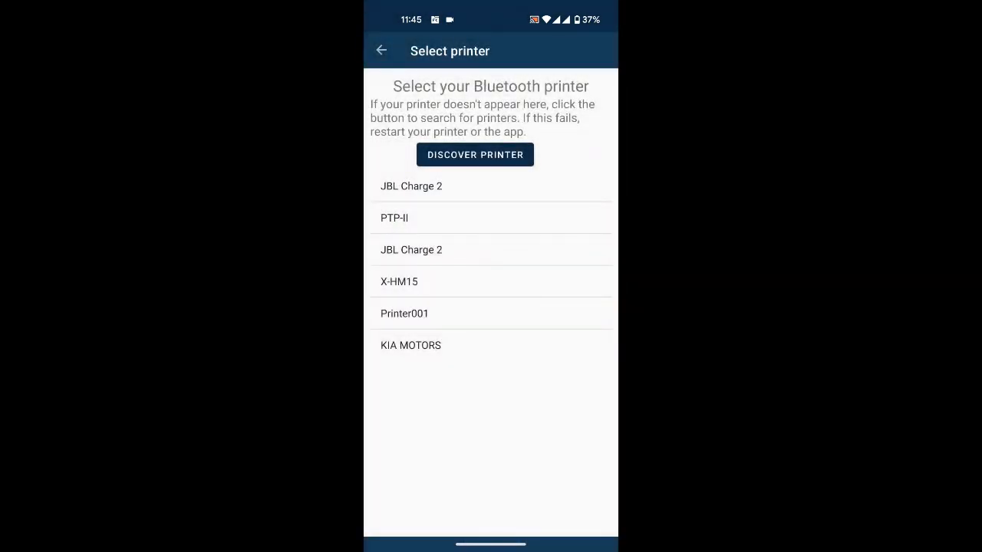
left_click(393, 218)
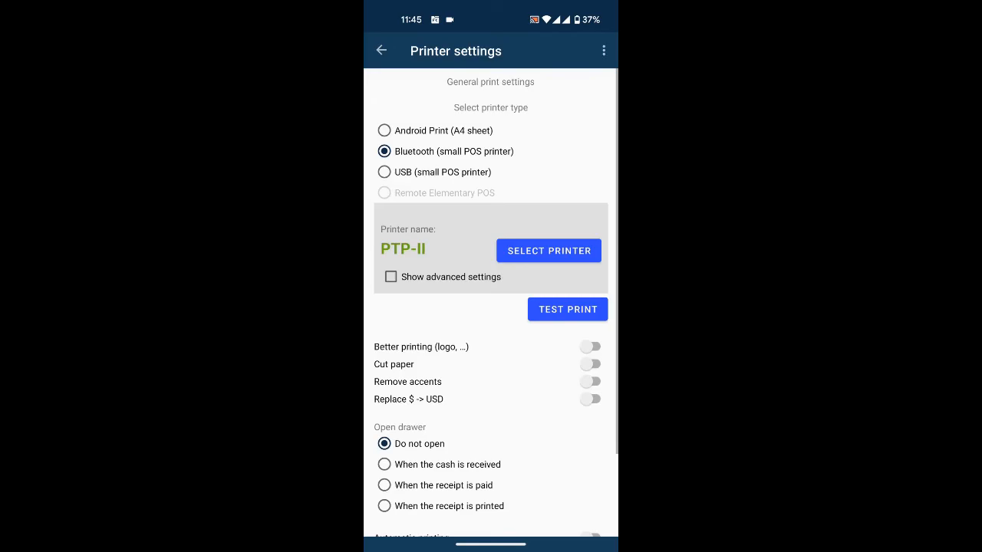
left_click(380, 51)
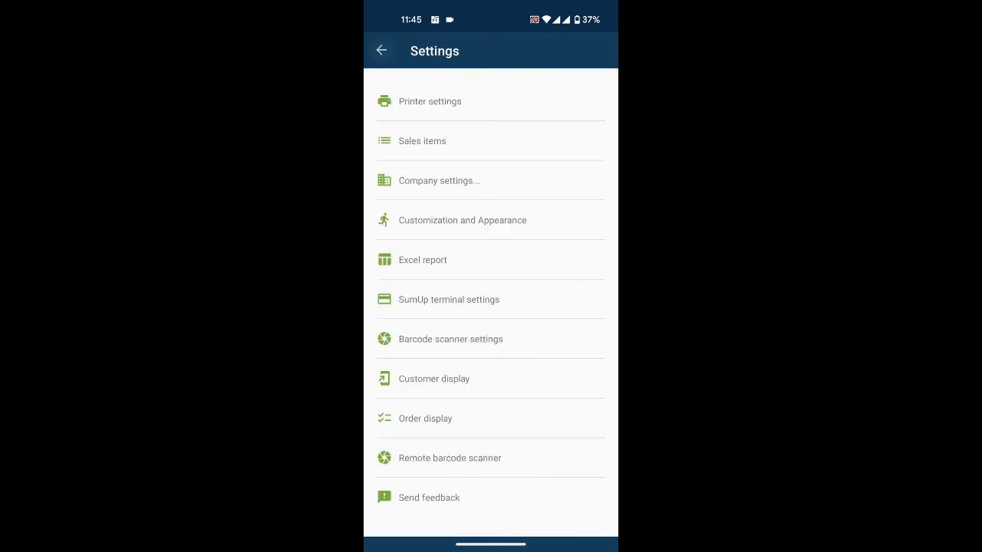
left_click(381, 50)
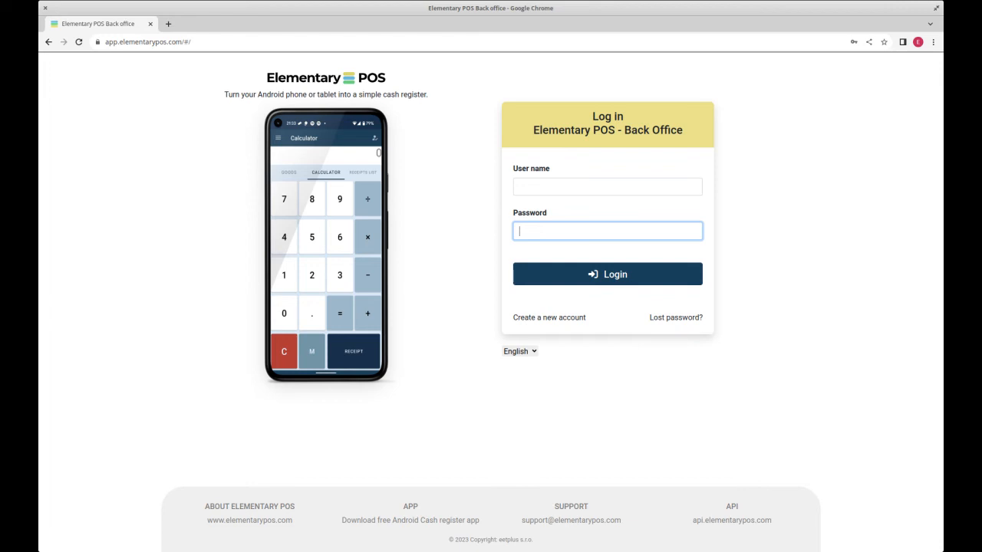
Step: Sign in to the Back Office and review user management and current stock status
left_click(608, 273)
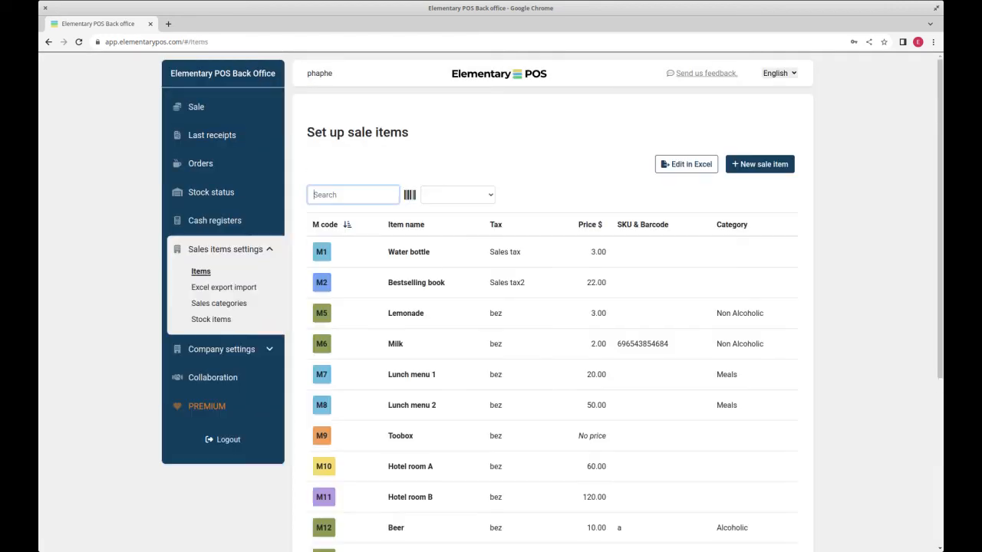
left_click(215, 221)
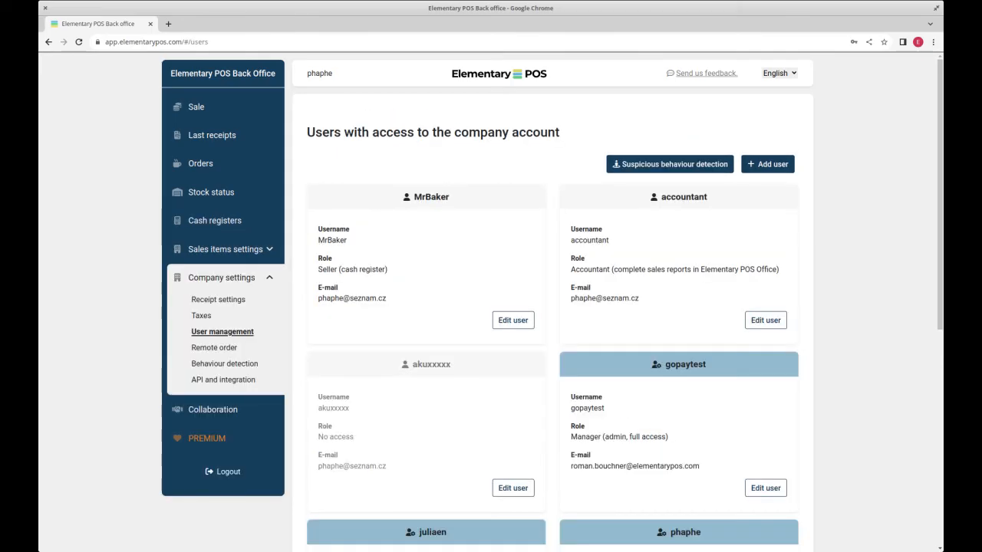
left_click(212, 192)
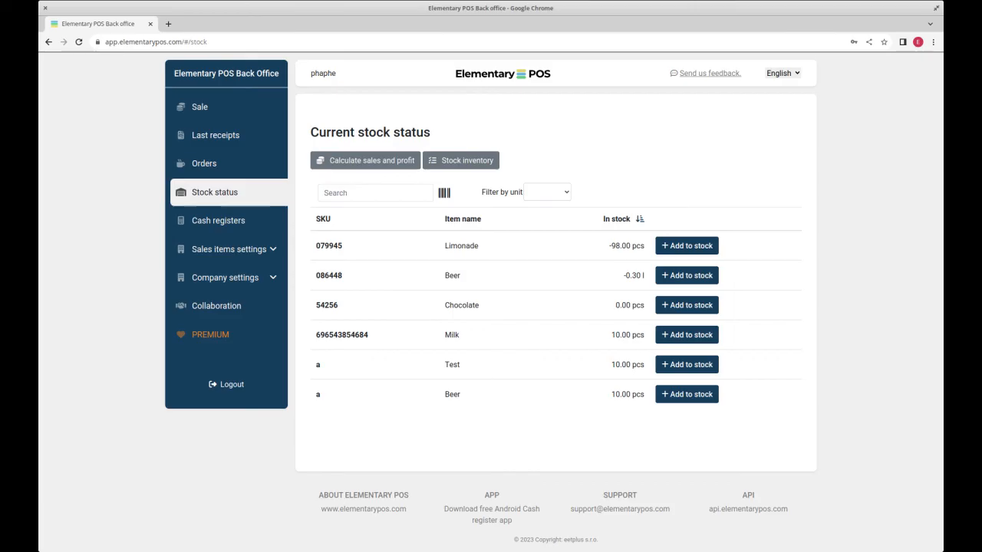
Step: Review the remote order settings and the last receipts in PDF
left_click(223, 276)
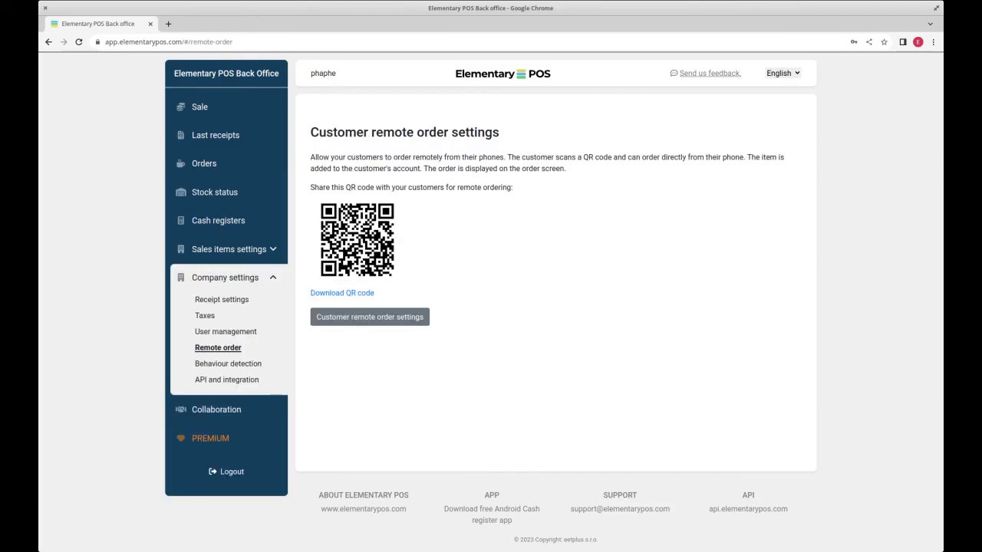
left_click(215, 135)
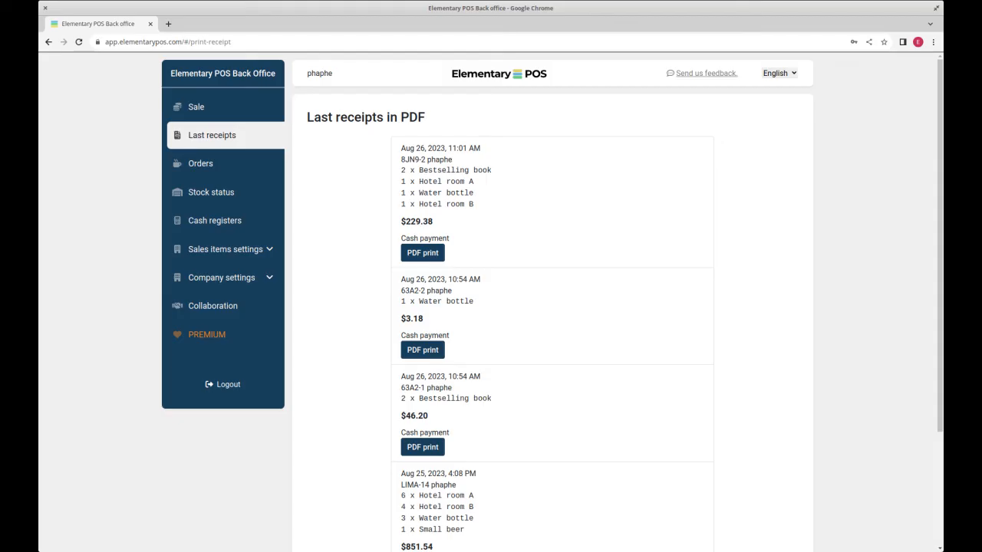
left_click(424, 252)
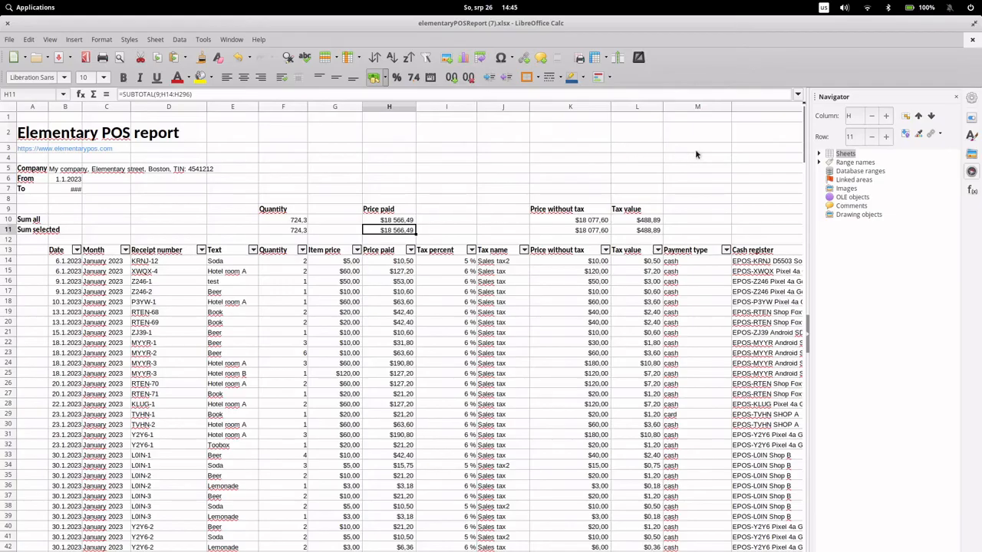
mouse_move(191, 253)
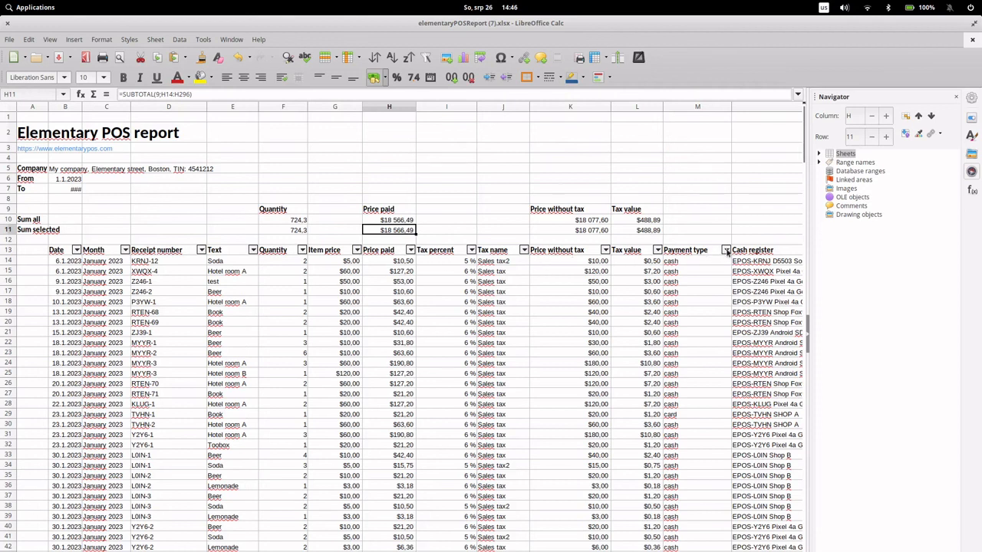
Step: Filter the Payment type column to exclude cash, leaving seven card rows totalling $231.20
left_click(724, 249)
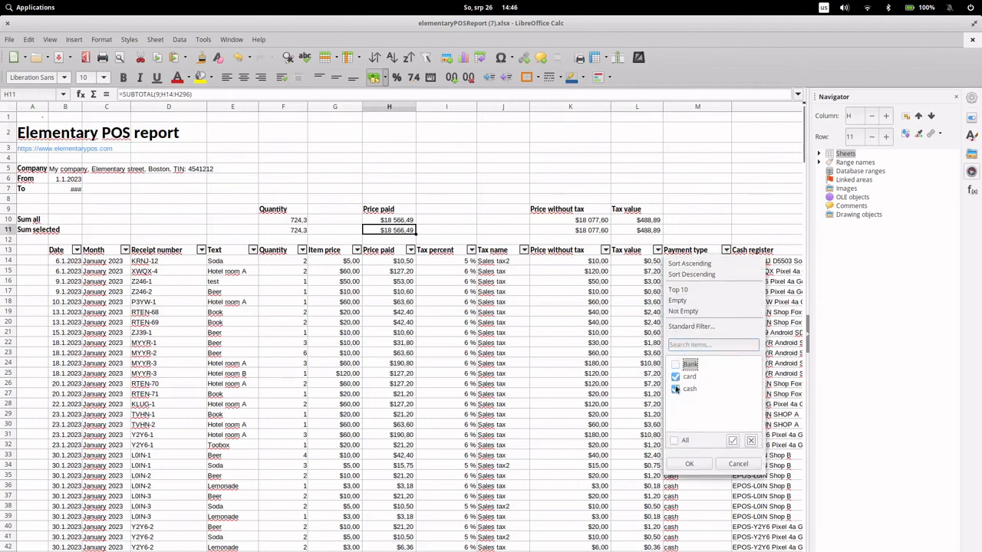
left_click(675, 389)
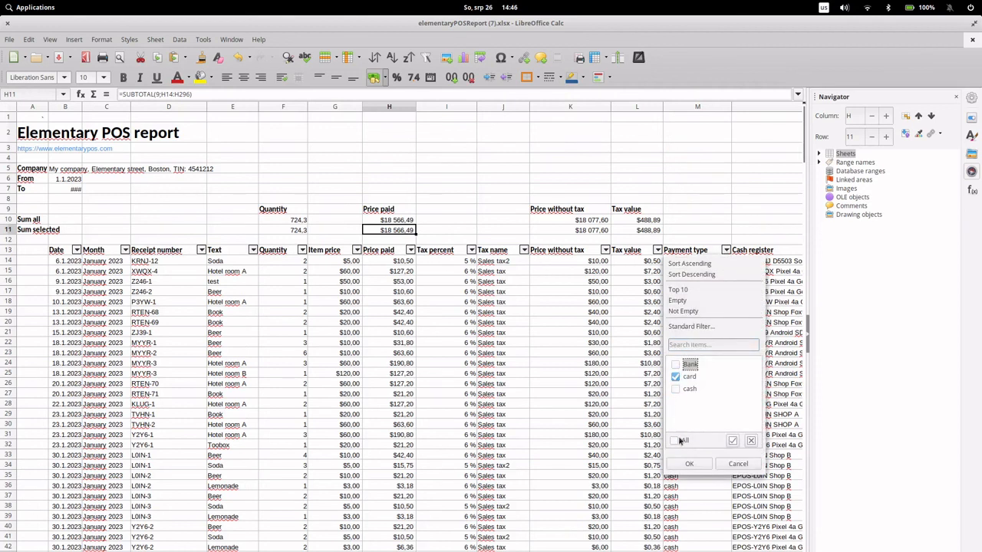
left_click(687, 463)
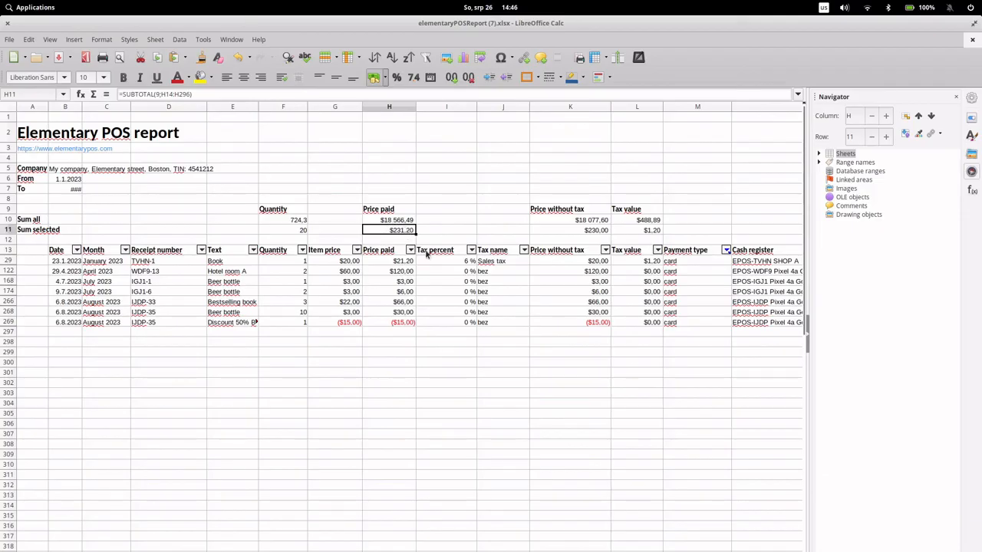
mouse_move(199, 390)
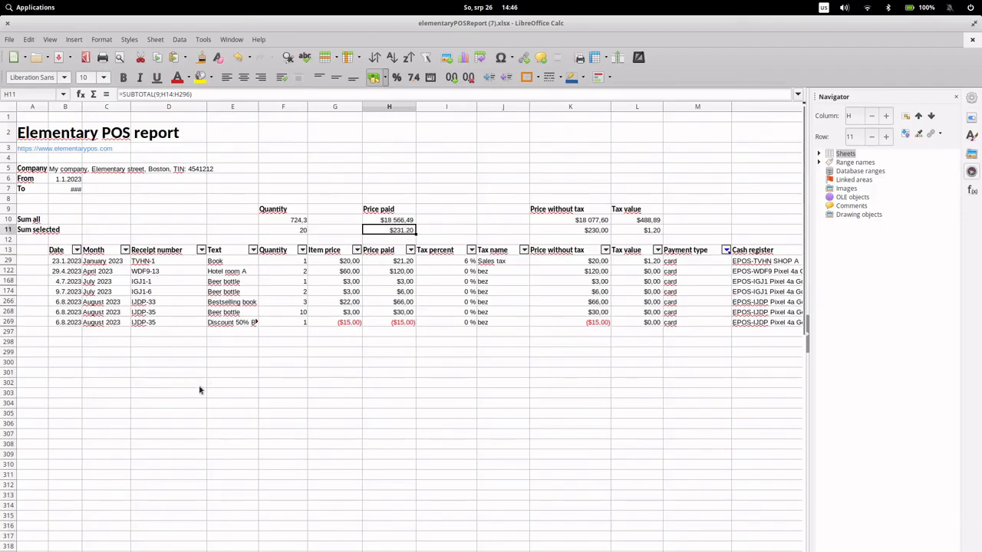